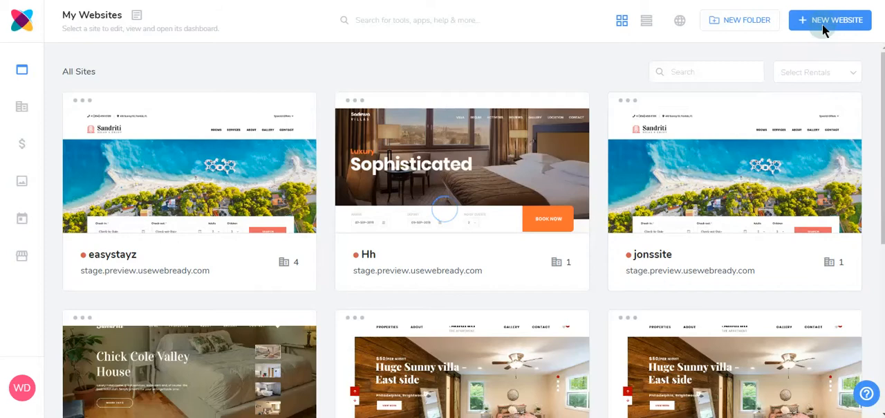
Create a new website 'the best site' described as 'the best site for all your vacations'.
left_click(829, 20)
type("the best site")
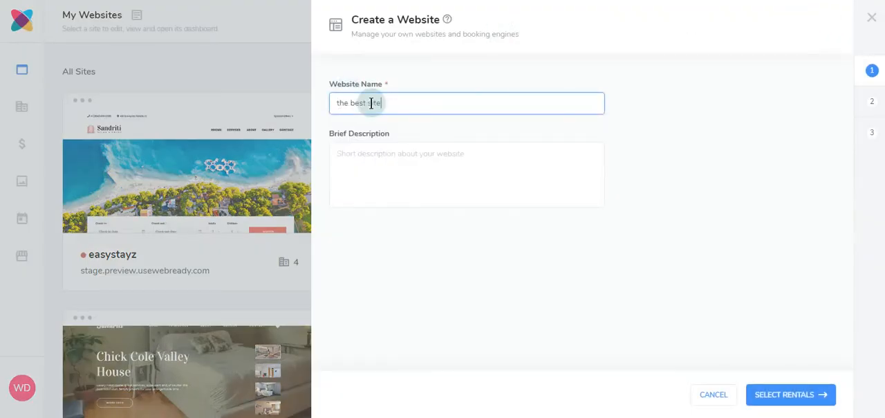
left_click(464, 175)
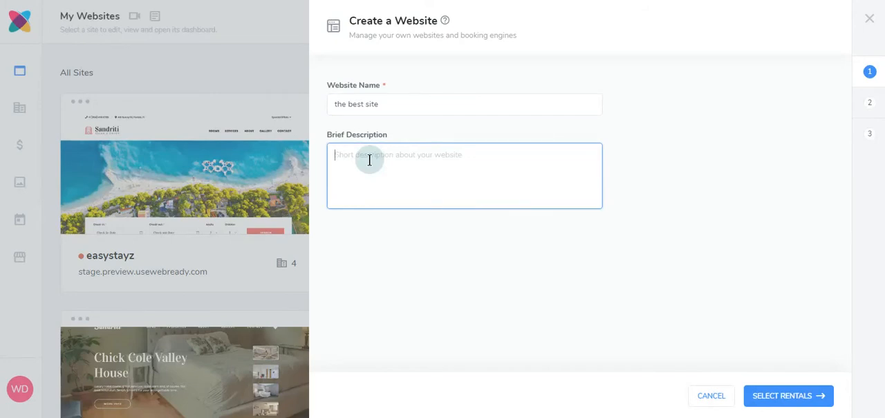
type("the best site for all your vacations")
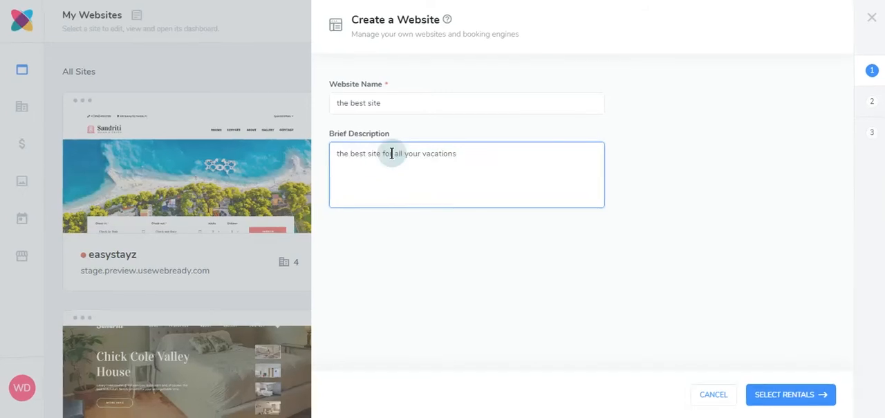
left_click(791, 395)
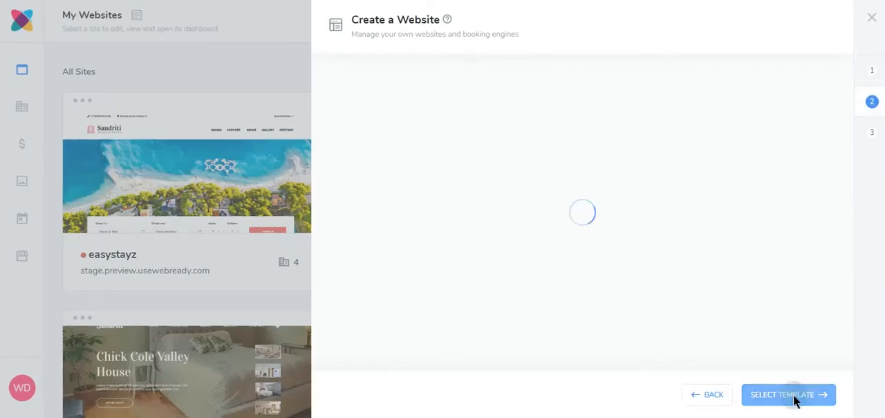
Select Beautiful Cabin as the rental instead of Huge Sunny villa.
left_click(789, 394)
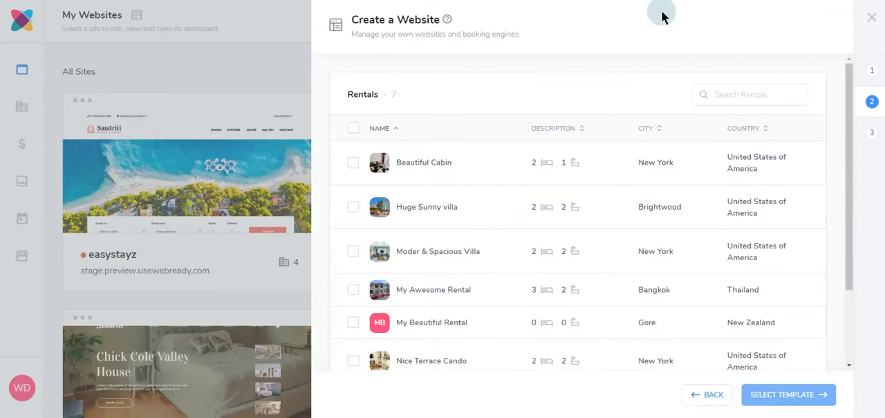
mouse_move(272, 218)
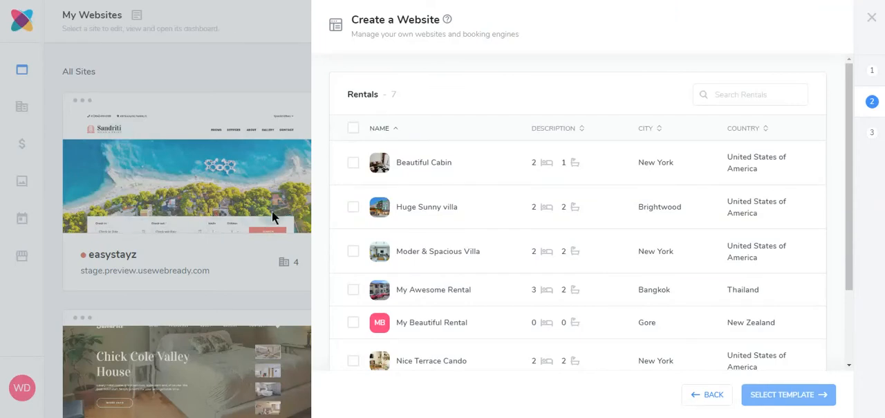
left_click(353, 206)
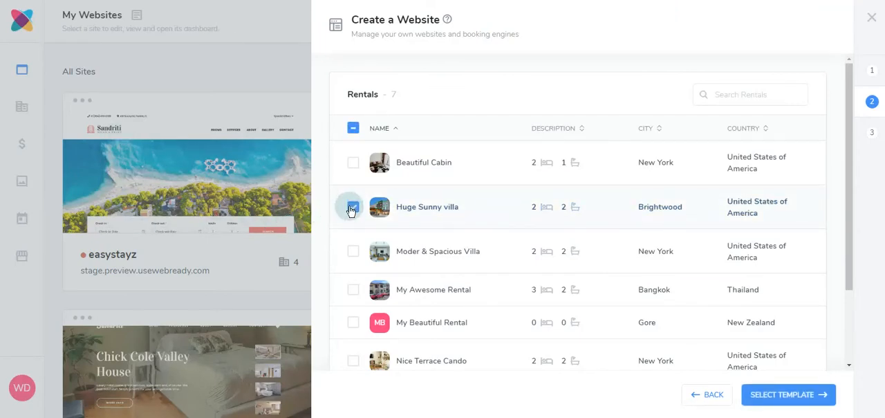
left_click(353, 206)
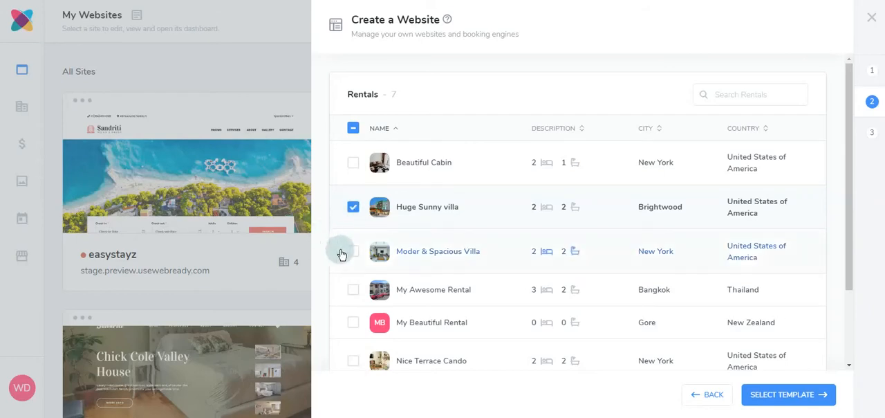
left_click(353, 251)
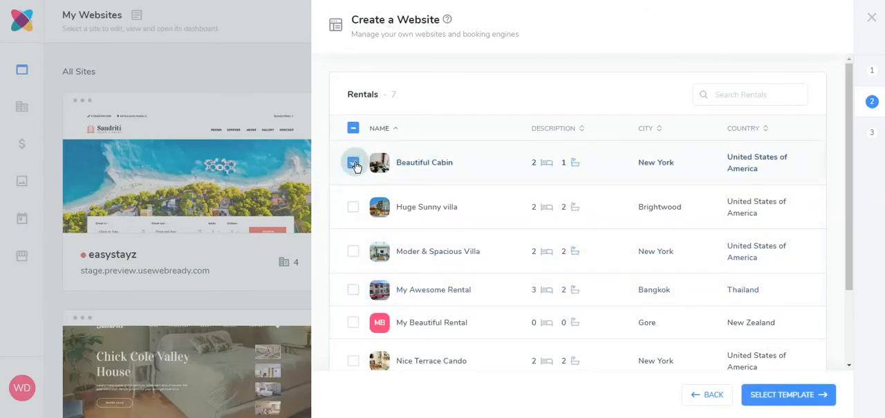
left_click(788, 394)
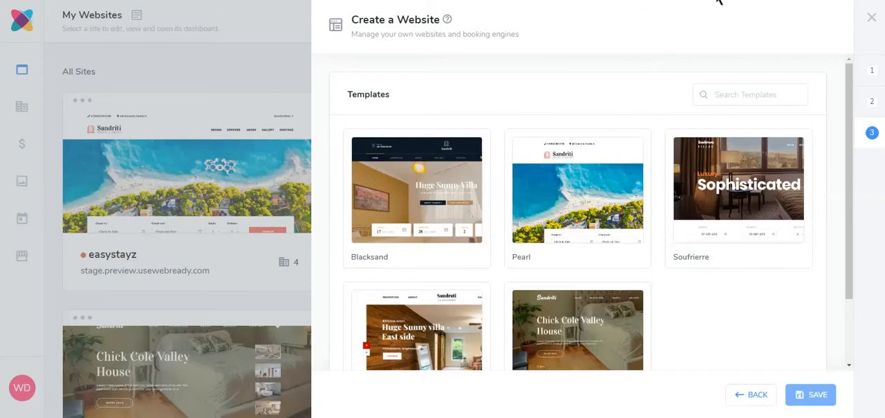
mouse_move(469, 197)
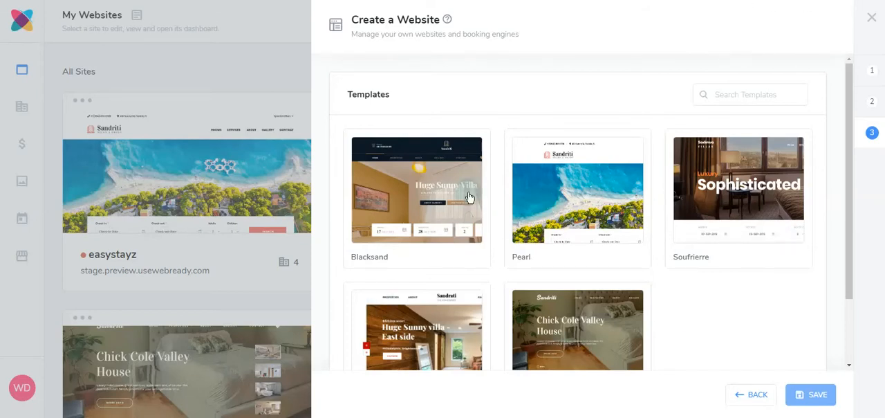
Choose the Blacksand template and save the new website.
left_click(417, 190)
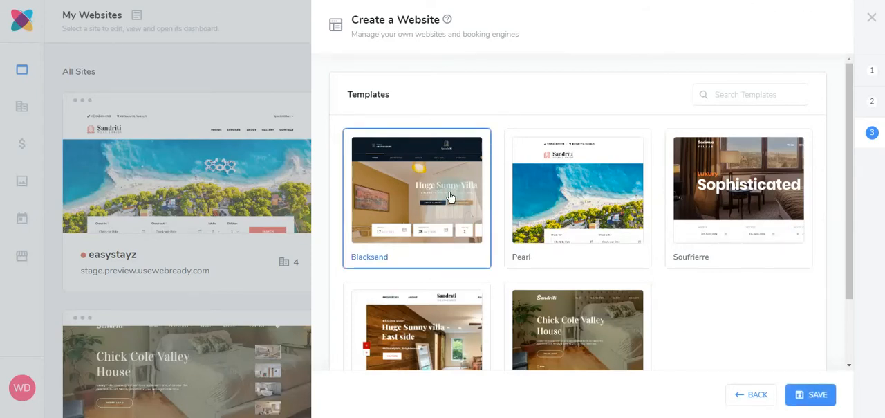
left_click(811, 395)
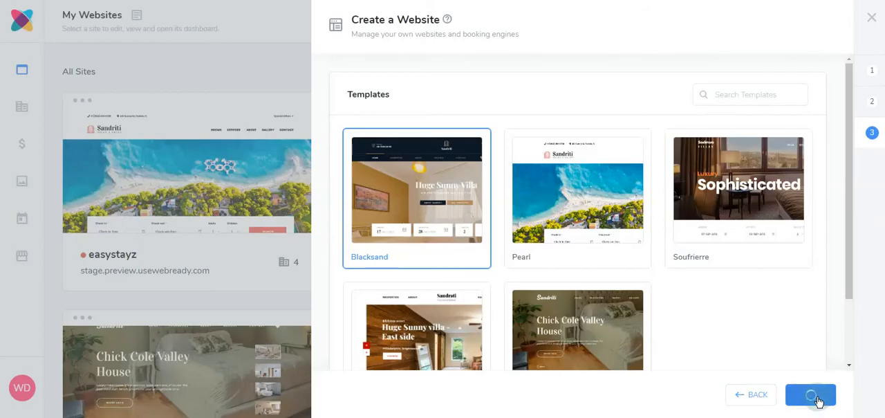
left_click(810, 394)
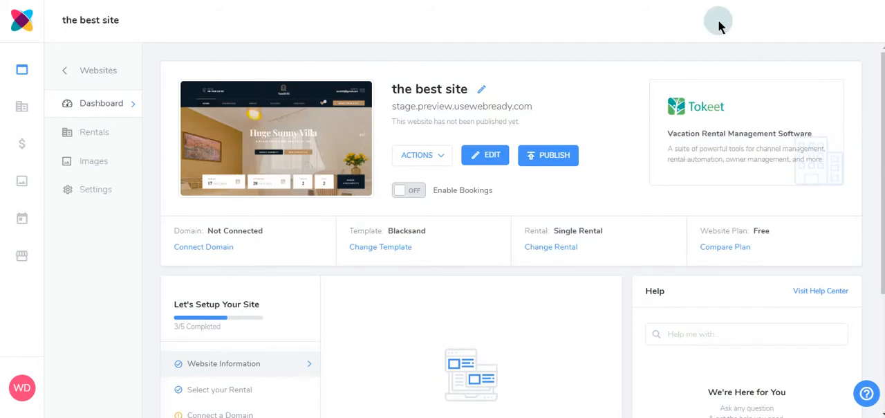
mouse_move(623, 26)
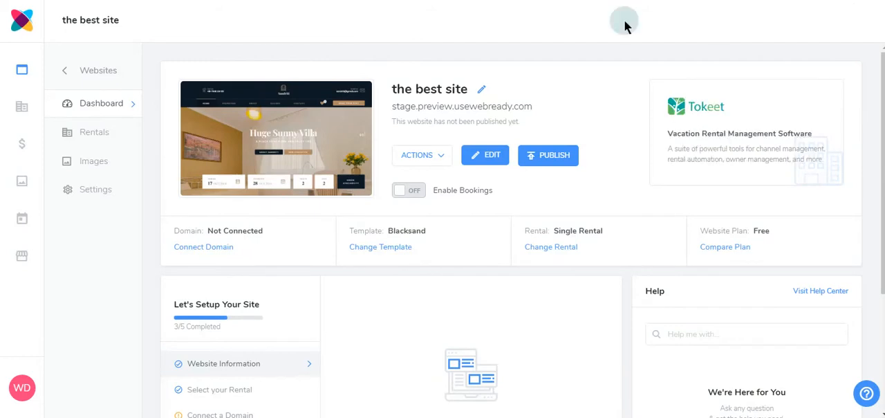
mouse_move(204, 246)
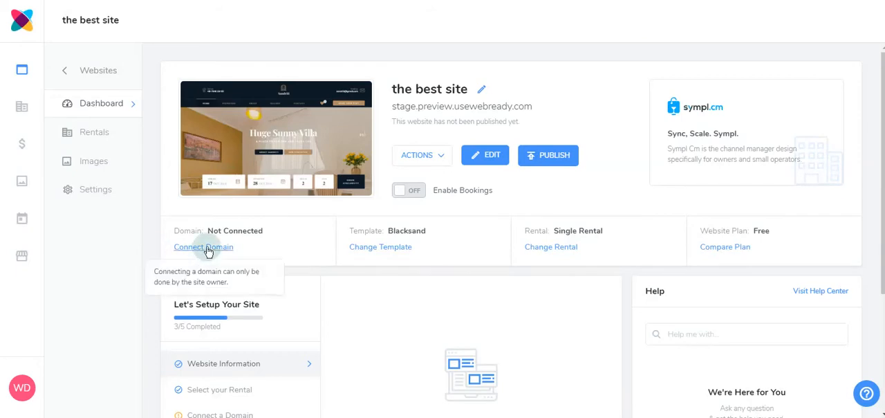
Select easystayathome.com under Connect Domain and save the connection.
left_click(203, 247)
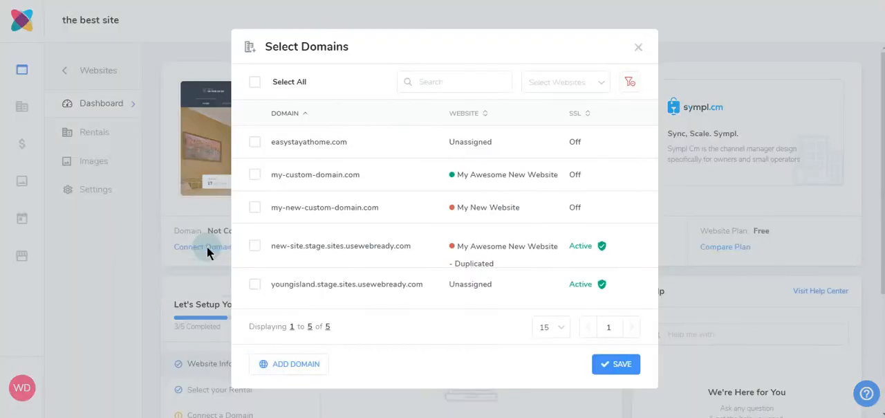
left_click(255, 141)
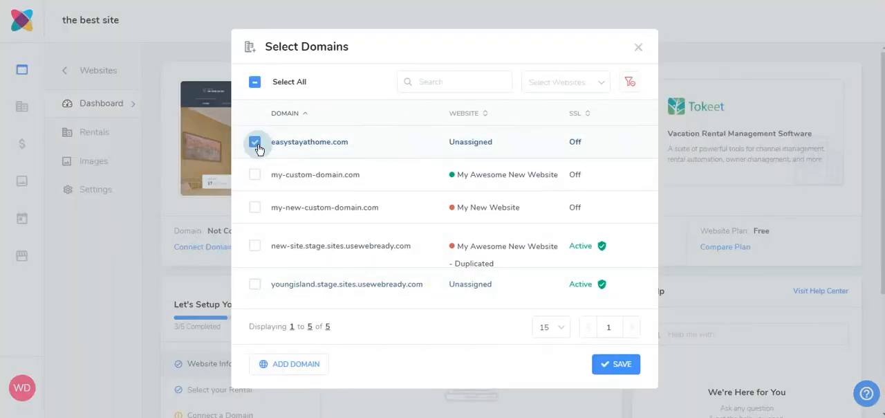
left_click(616, 364)
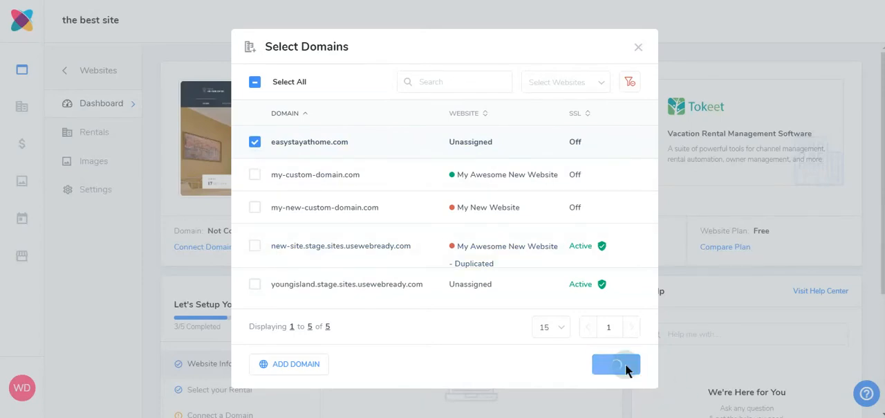
left_click(615, 365)
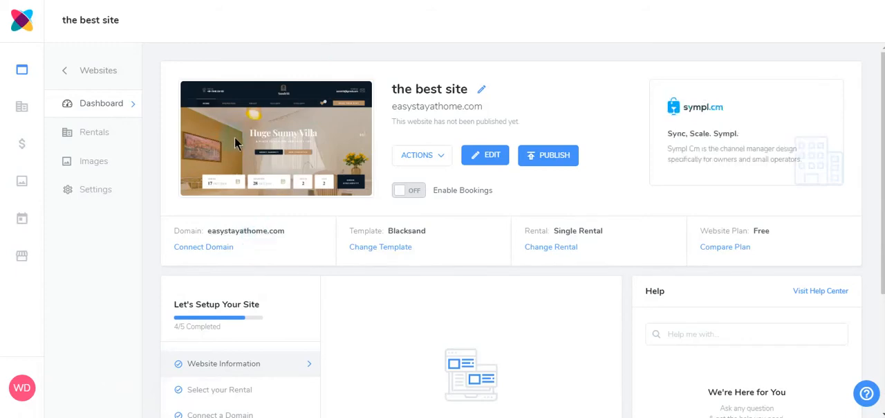
mouse_move(381, 247)
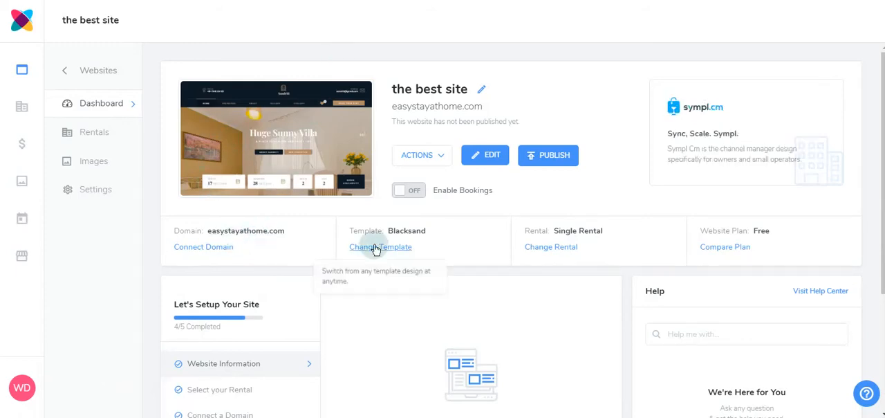
Change the template to Veryvine, save, and confirm replacing Blacksand.
left_click(380, 247)
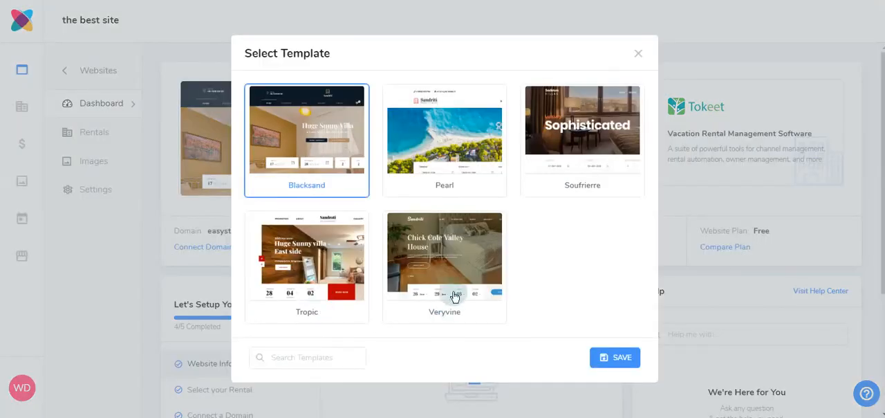
left_click(445, 265)
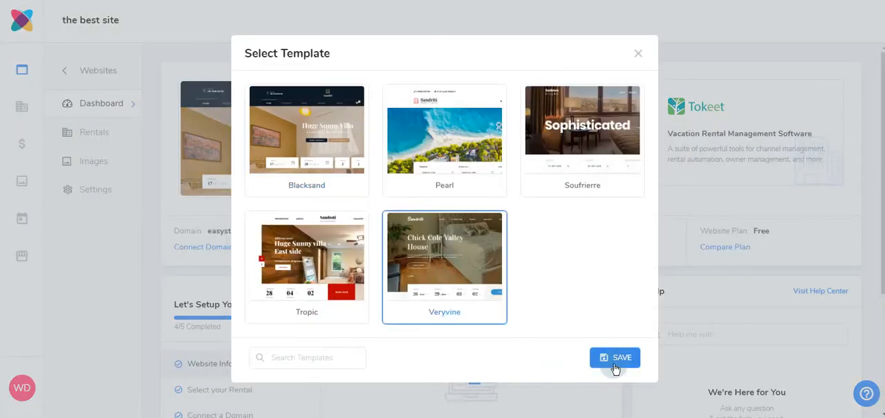
left_click(614, 357)
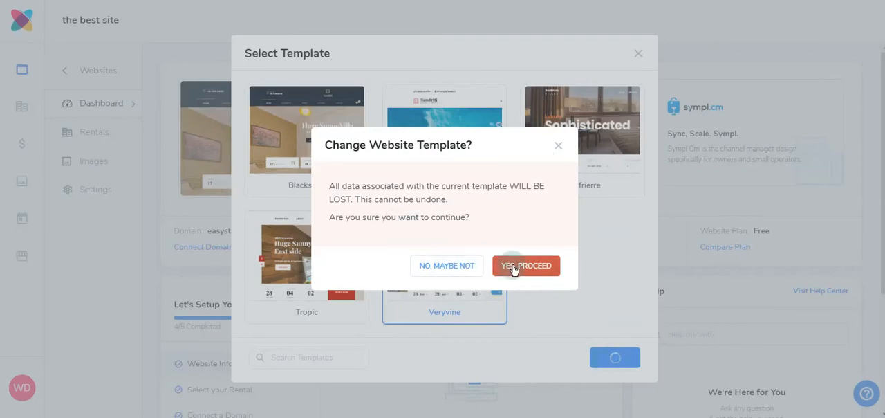
left_click(527, 265)
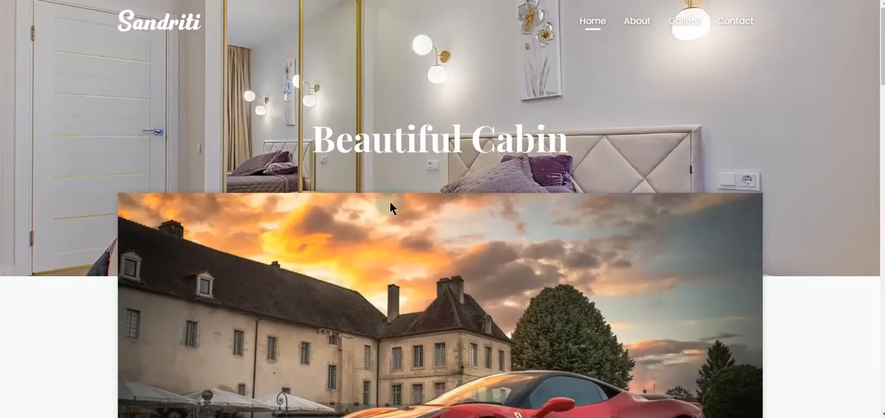
mouse_move(782, 12)
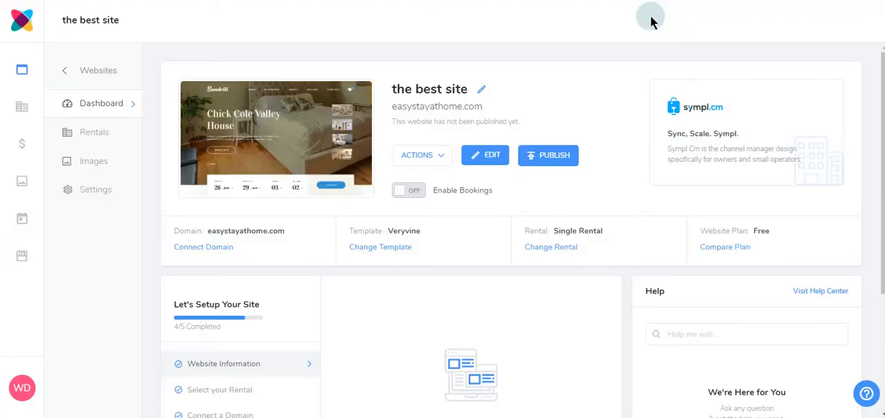
left_click(485, 155)
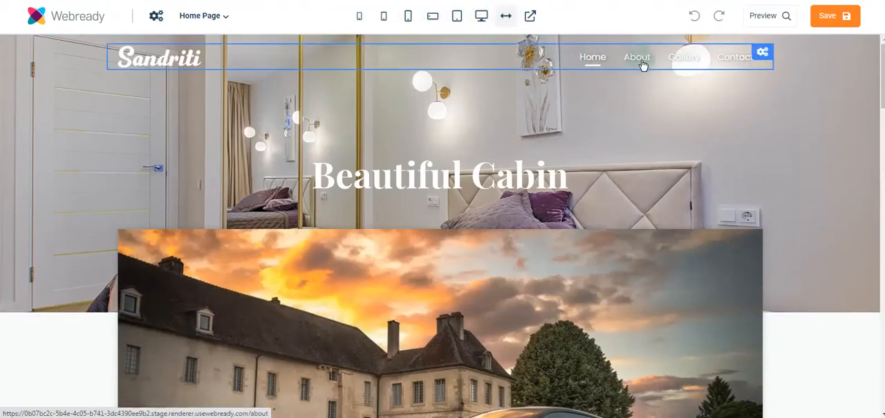
left_click(464, 266)
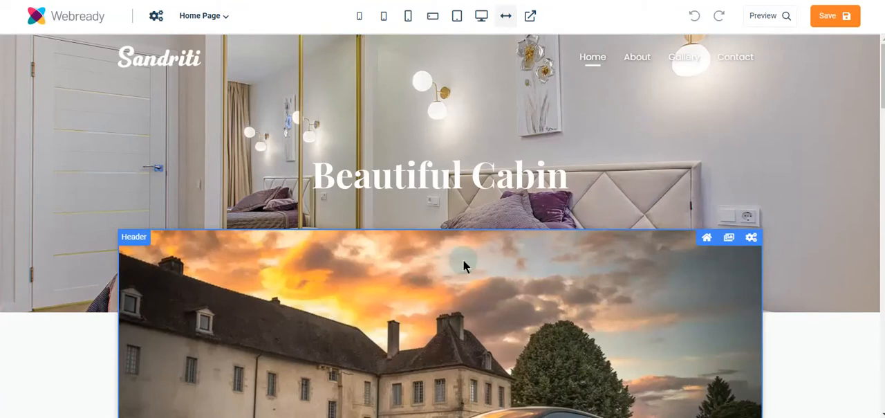
mouse_move(463, 253)
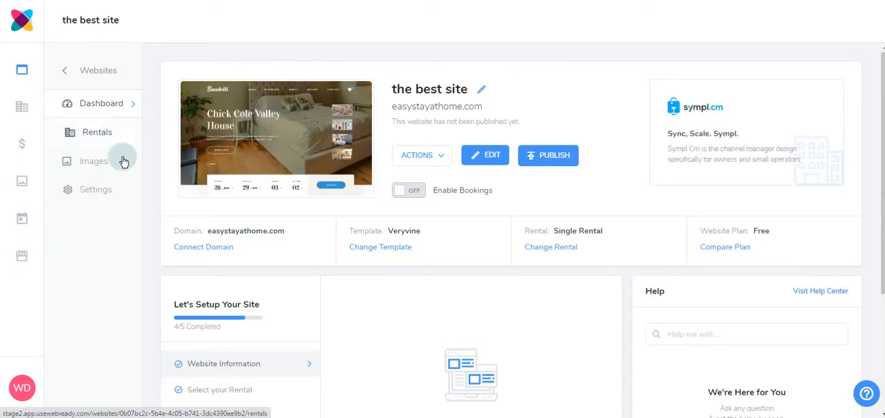
mouse_move(551, 247)
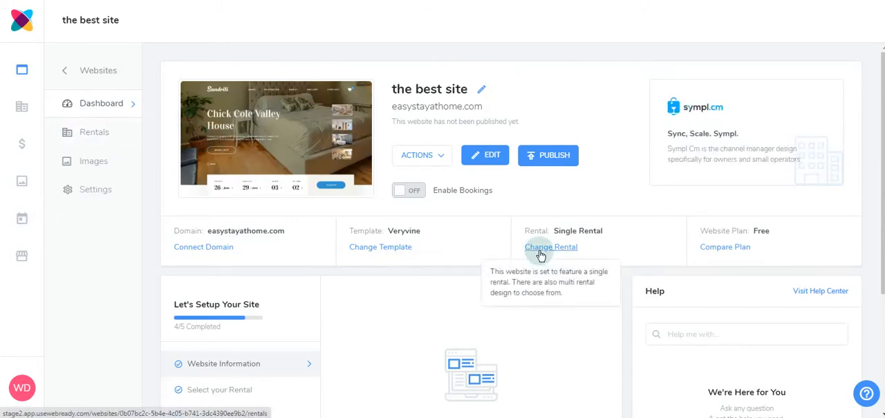
Swap the site's rental to My Awesome Rental via Change Rental.
left_click(551, 247)
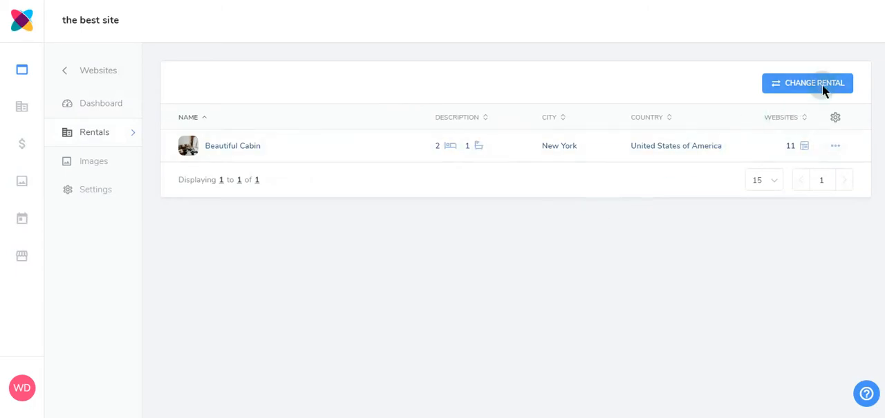
left_click(807, 82)
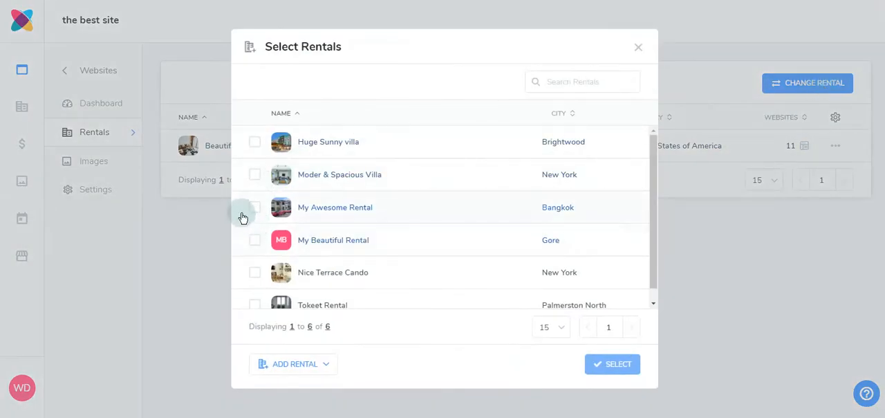
left_click(255, 207)
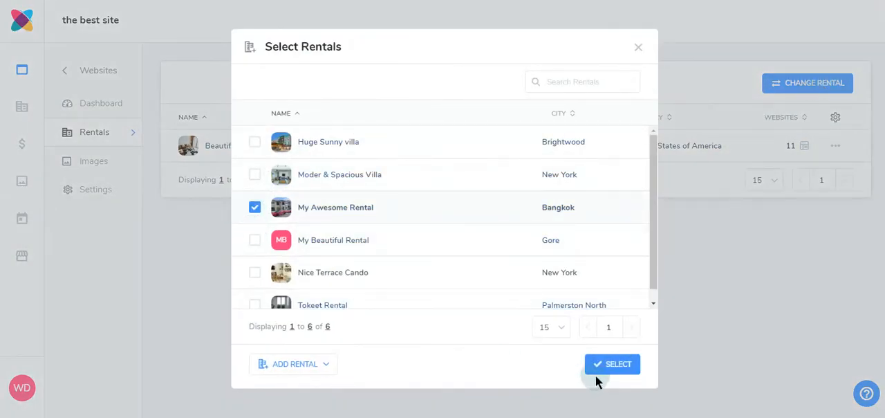
left_click(612, 364)
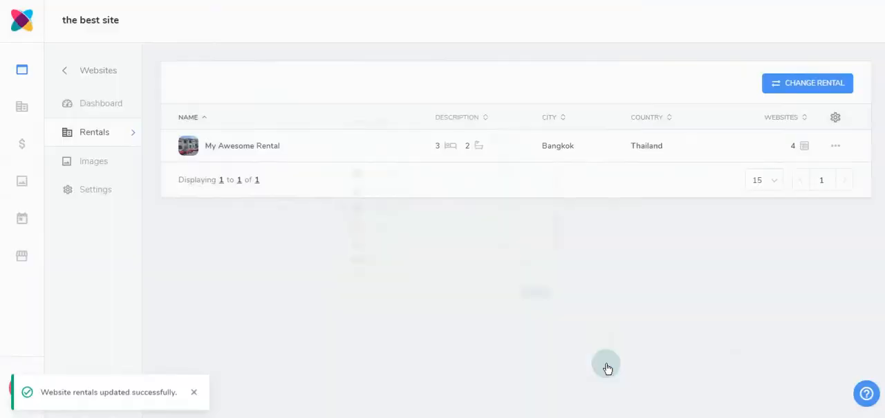
mouse_move(280, 160)
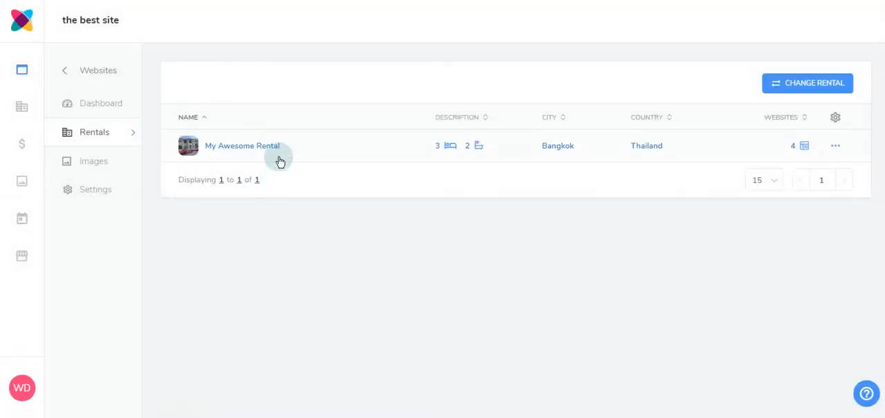
Upload master.jpg to the site's Images with the 'house' tag.
left_click(93, 160)
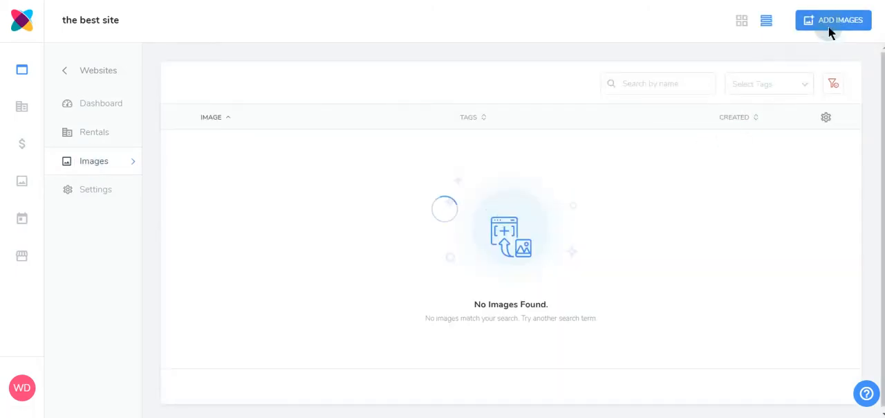
left_click(834, 20)
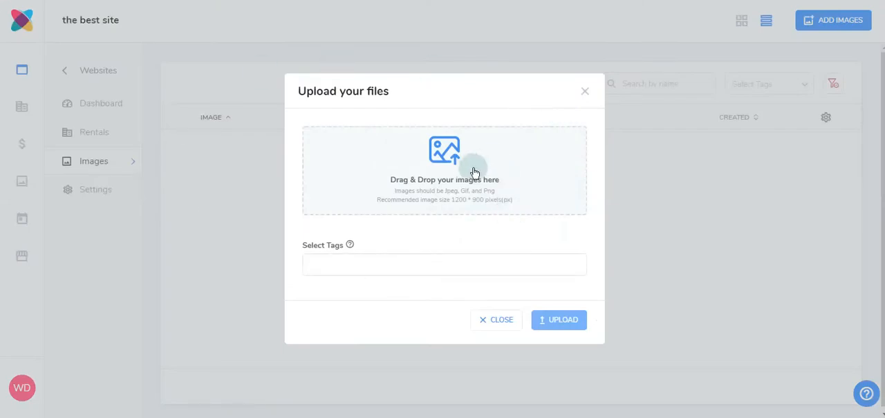
left_click(445, 170)
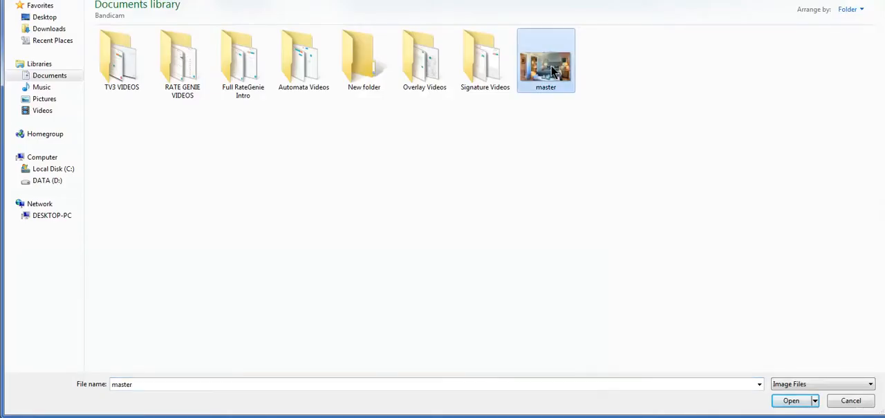
left_click(791, 401)
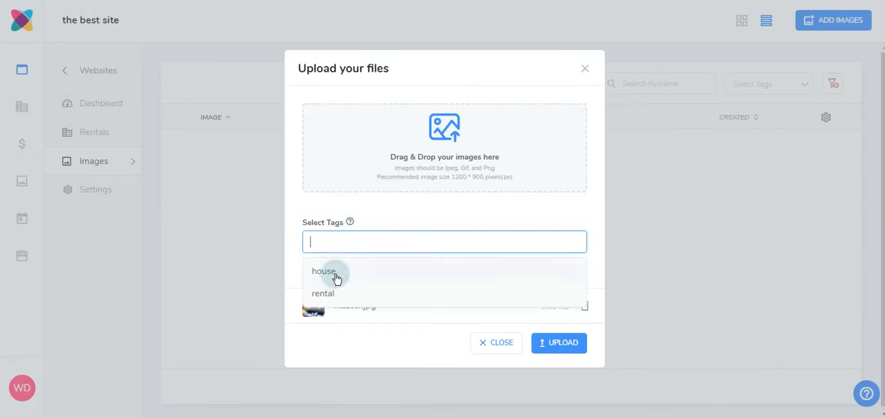
left_click(323, 271)
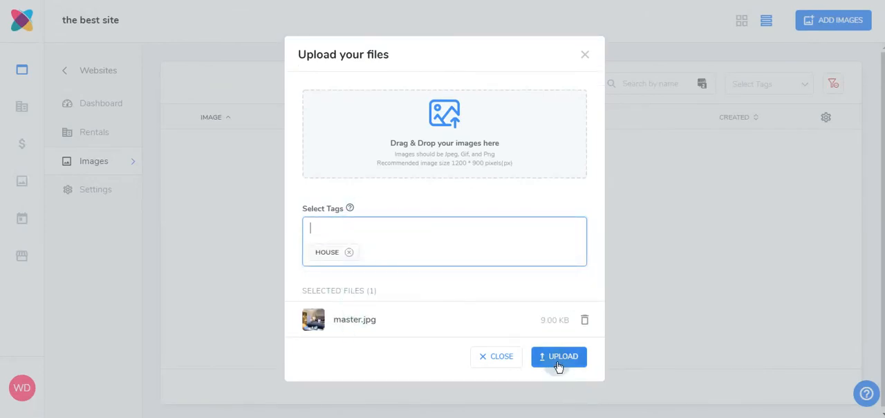
left_click(559, 356)
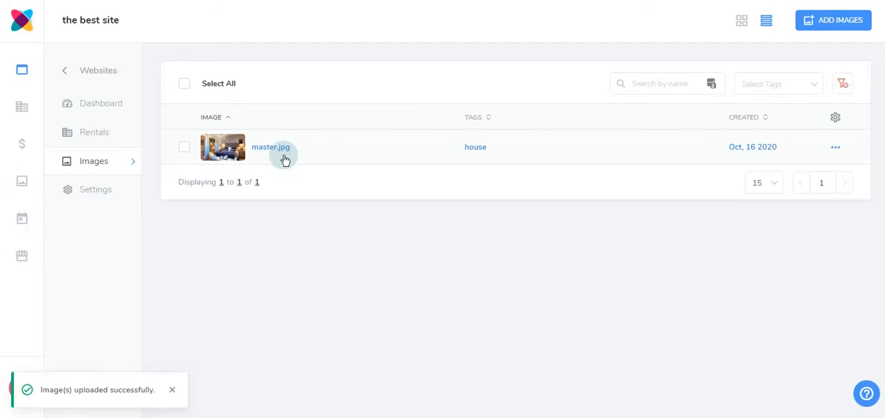
mouse_move(618, 12)
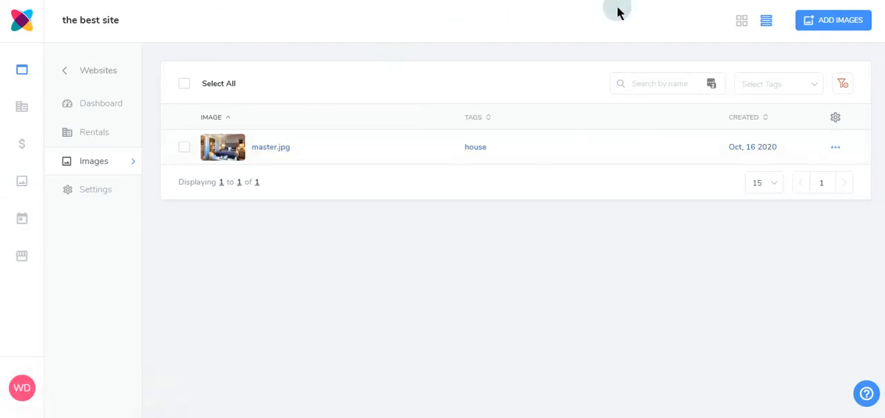
mouse_move(159, 277)
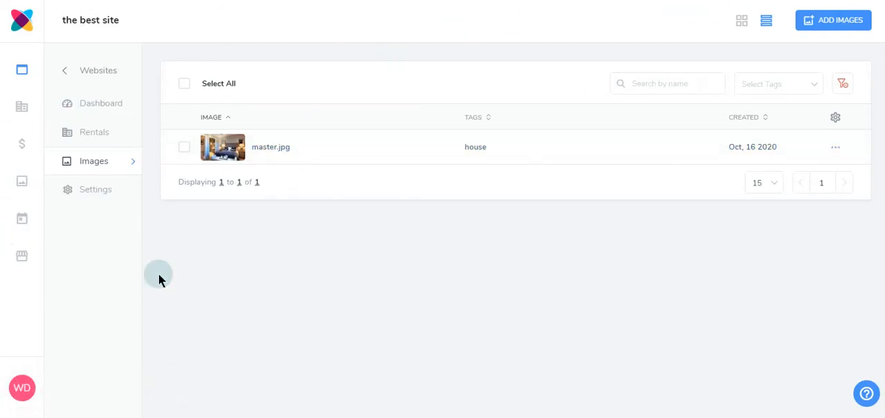
Browse the Overview, General Information and External Links settings pages.
left_click(96, 189)
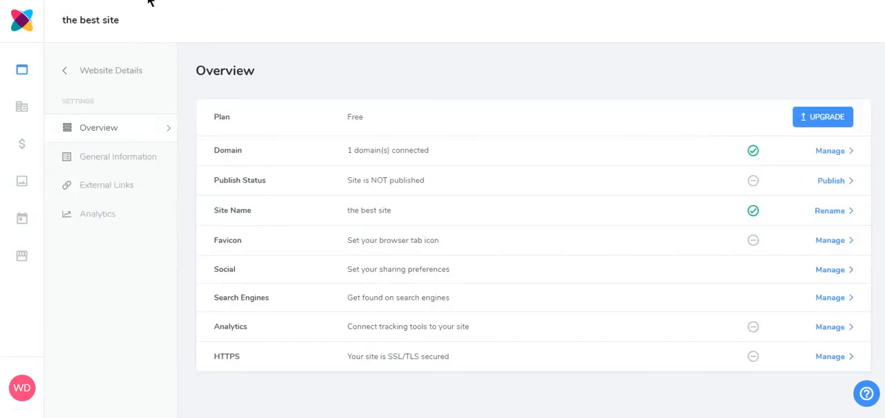
left_click(119, 157)
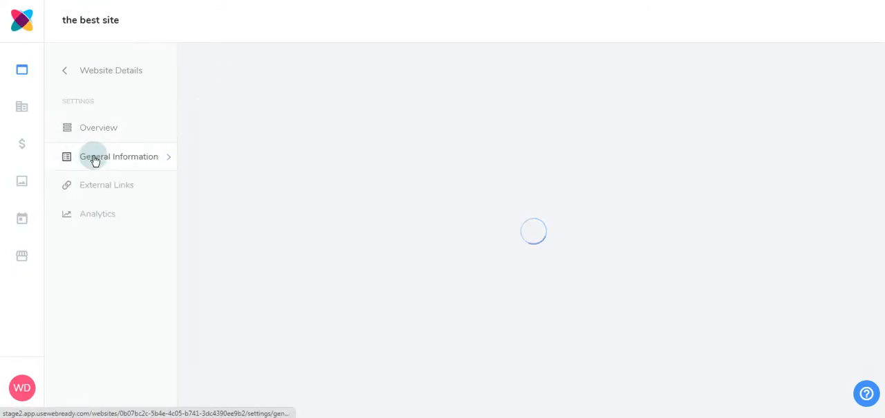
left_click(119, 156)
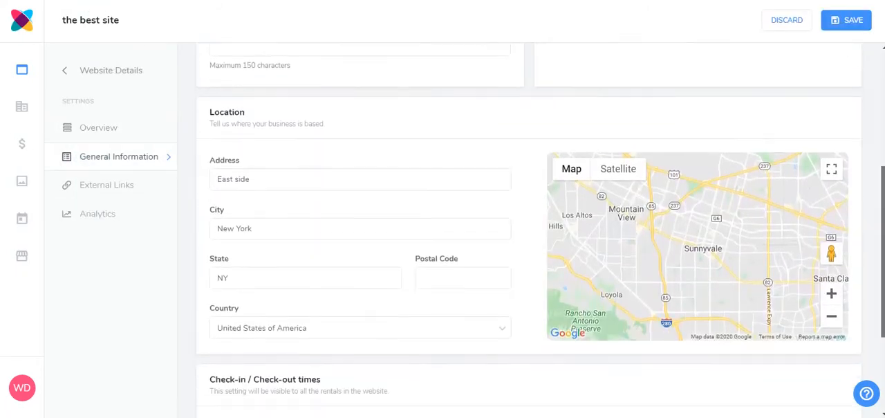
scroll("down", 3)
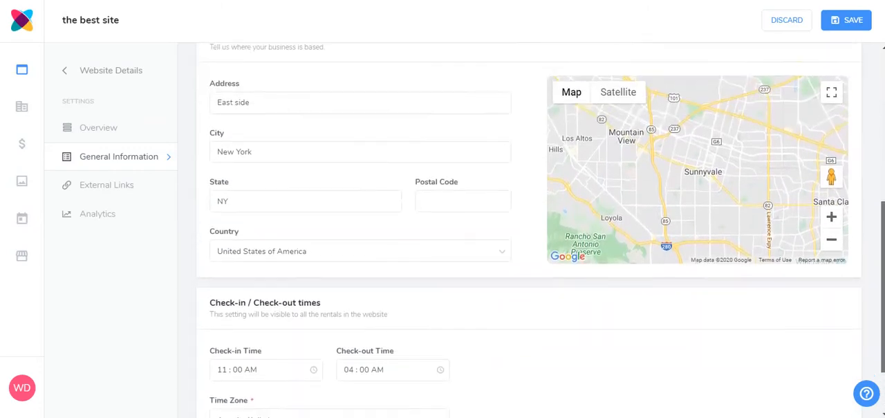
scroll("up", 3)
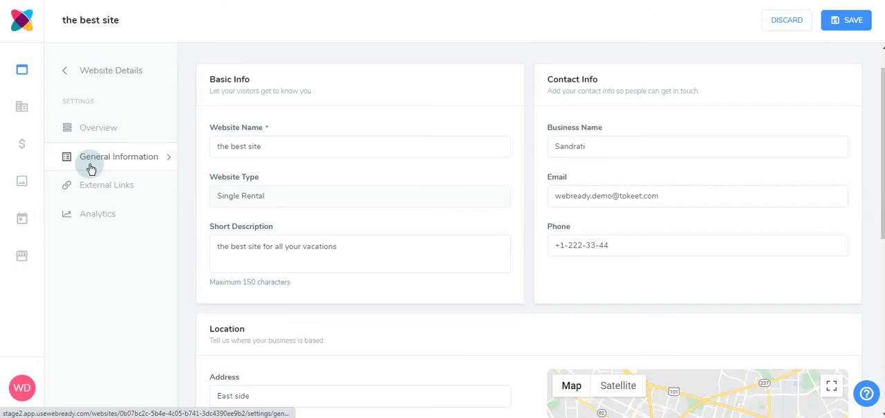
mouse_move(455, 165)
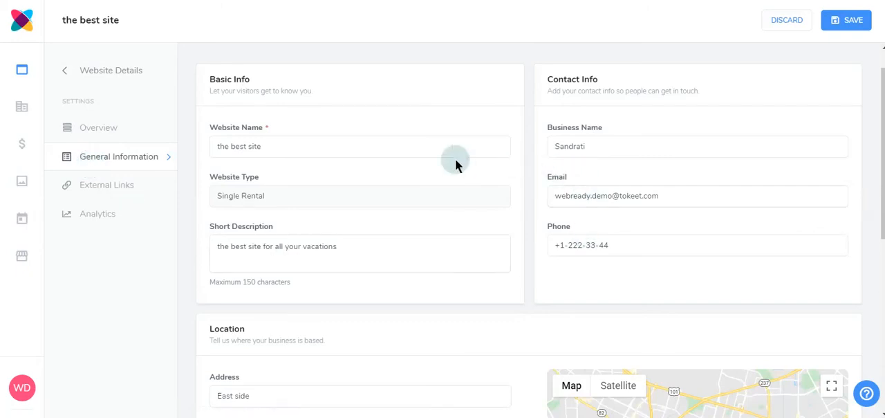
left_click(107, 184)
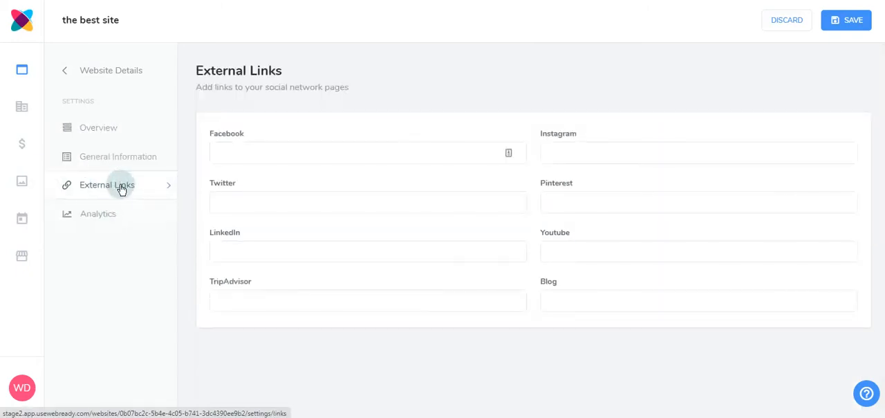
left_click(97, 213)
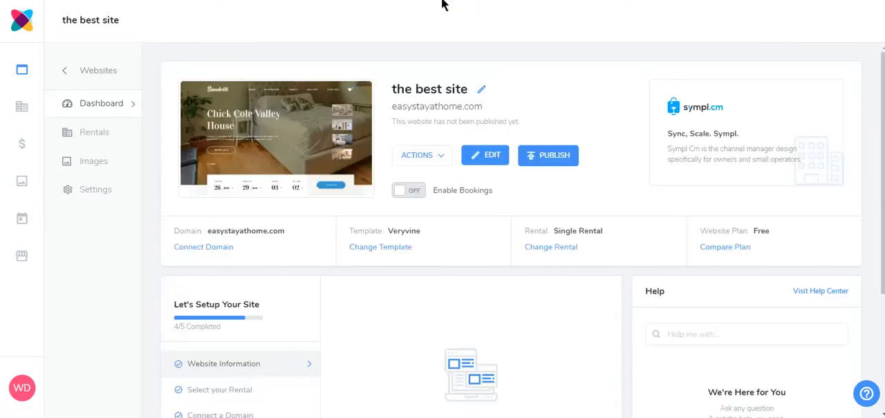
mouse_move(549, 155)
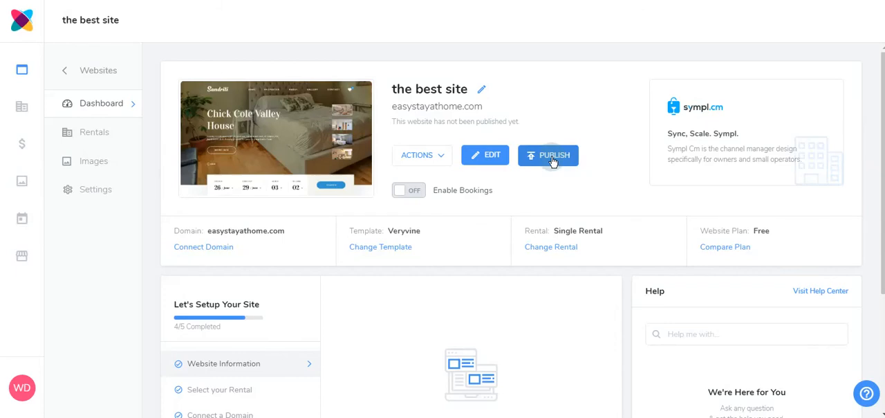
Publish the best site from the Dashboard and confirm the Publish Website dialog.
left_click(548, 155)
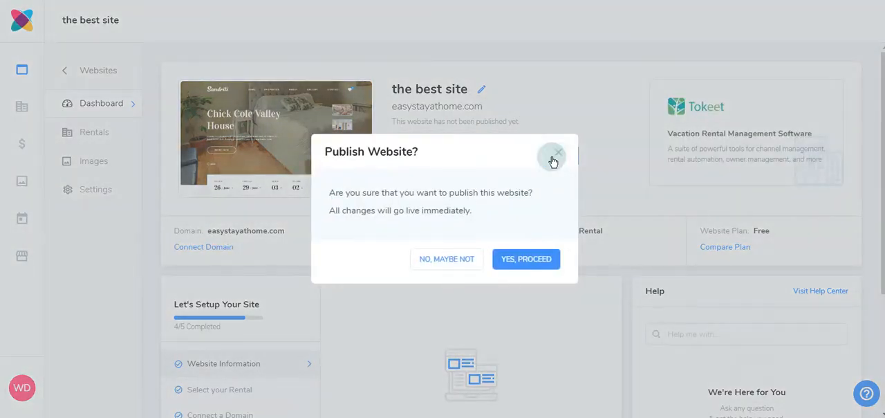
mouse_move(456, 285)
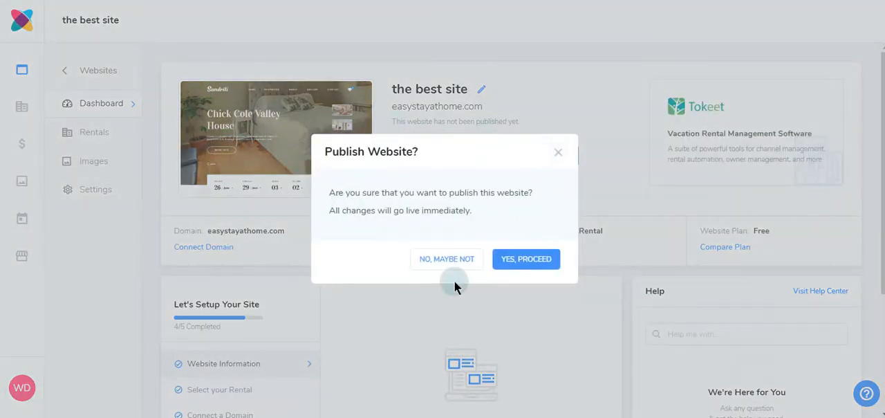
left_click(526, 259)
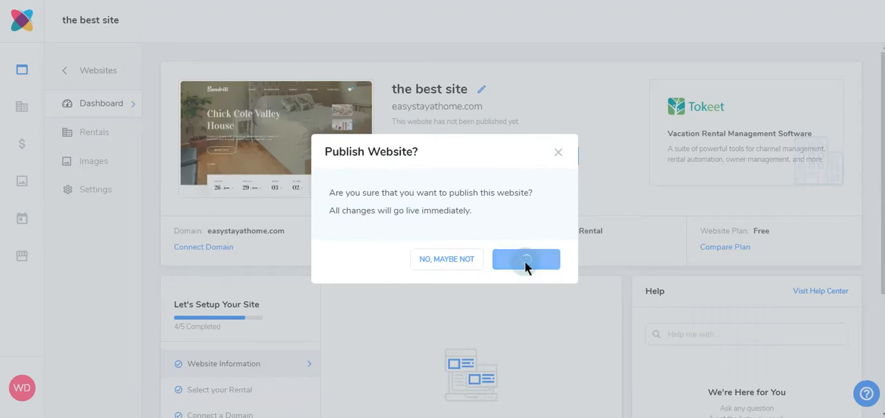
left_click(525, 258)
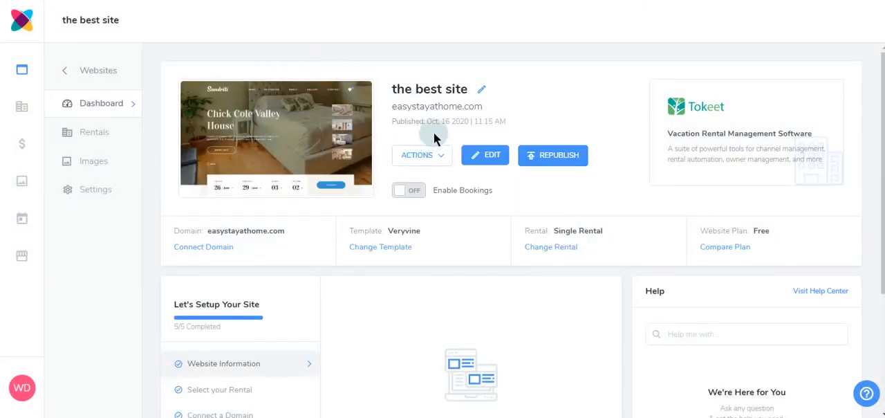
mouse_move(387, 129)
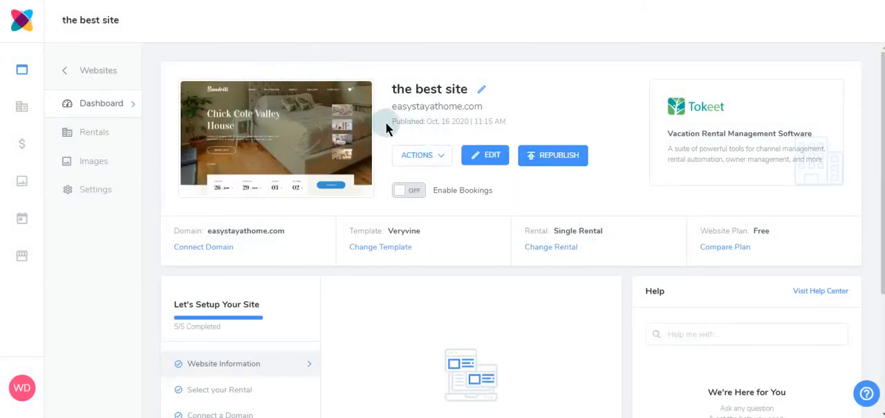
mouse_move(640, 76)
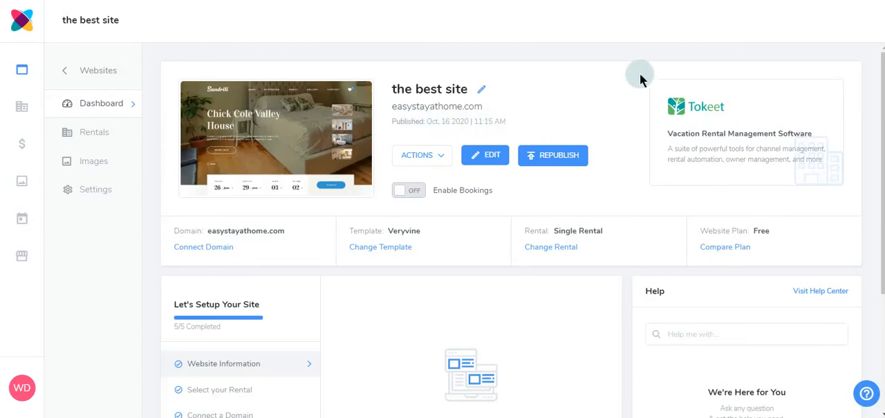
mouse_move(260, 96)
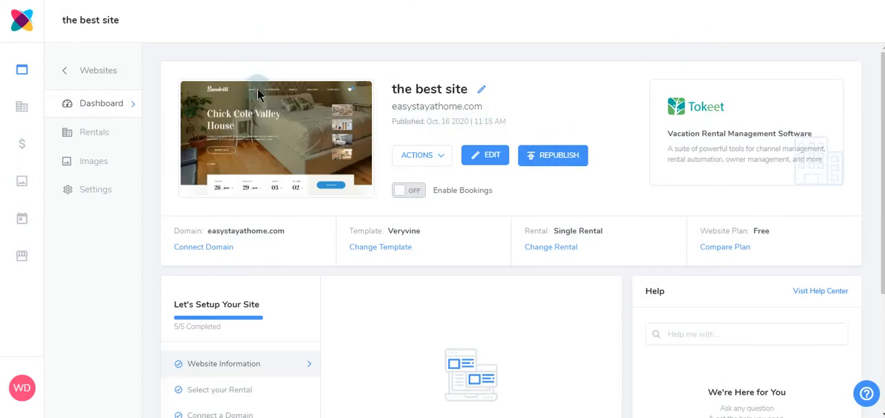
mouse_move(375, 365)
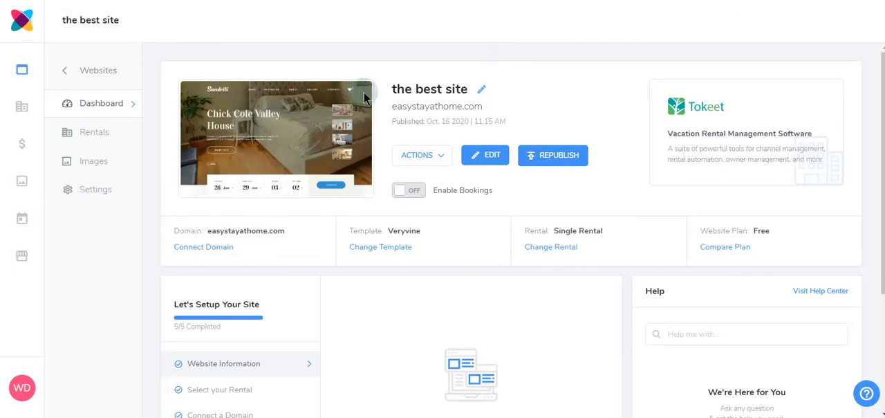
mouse_move(842, 21)
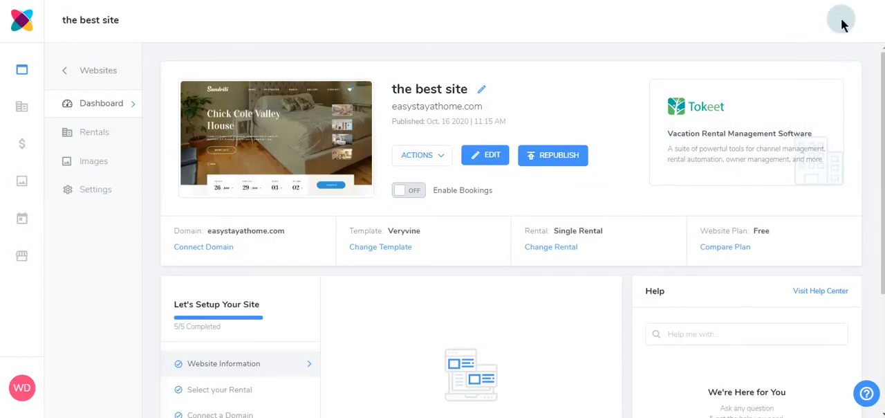